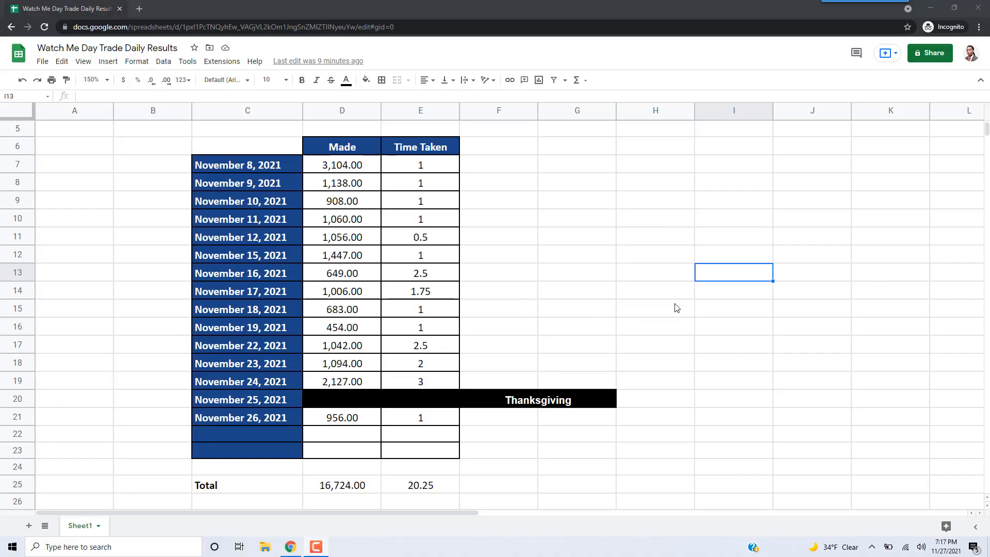
mouse_move(685, 310)
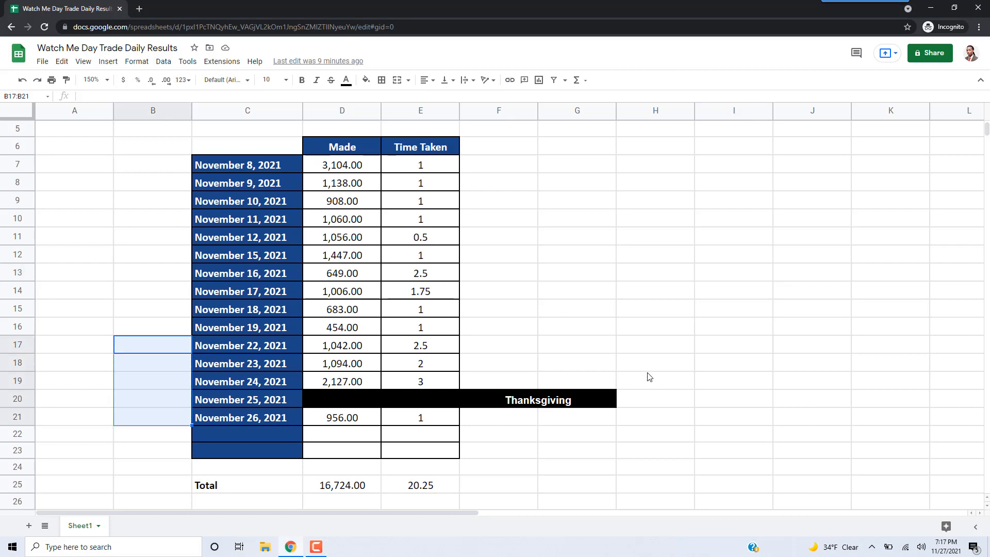
mouse_move(339, 348)
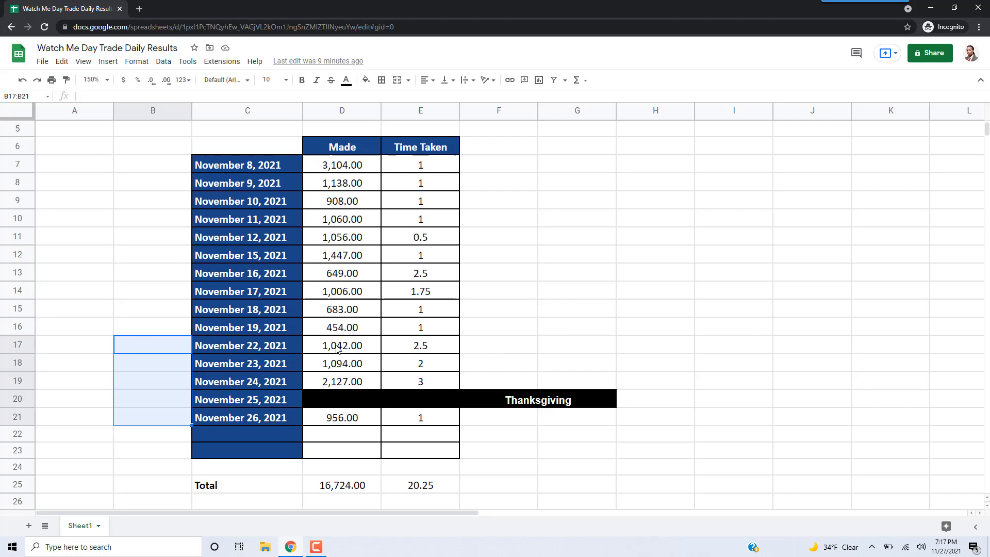
Enter =SUM(D17:D21) in F21, giving the final week's Made total of 5,219.00
click(498, 417)
text(=SUM(D17:D21))
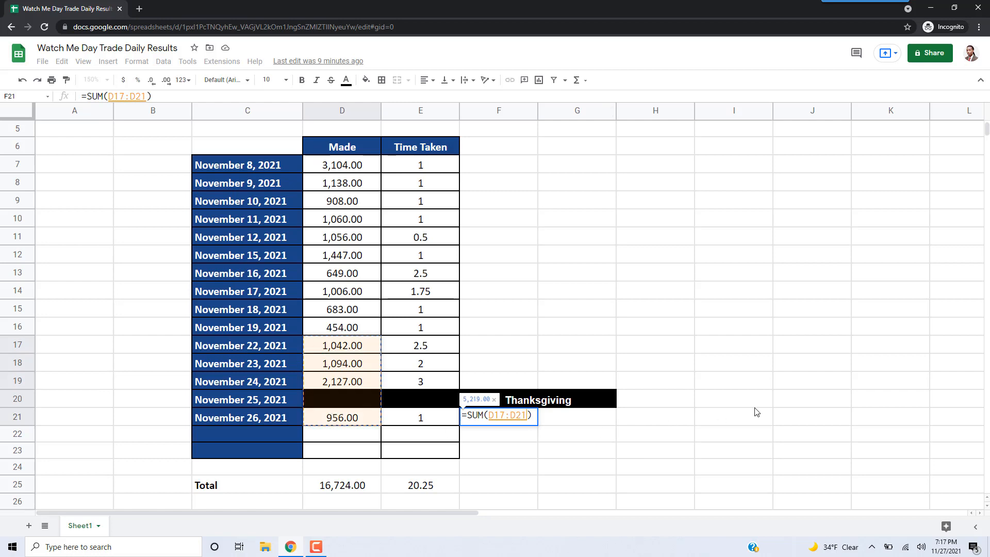
key(Return)
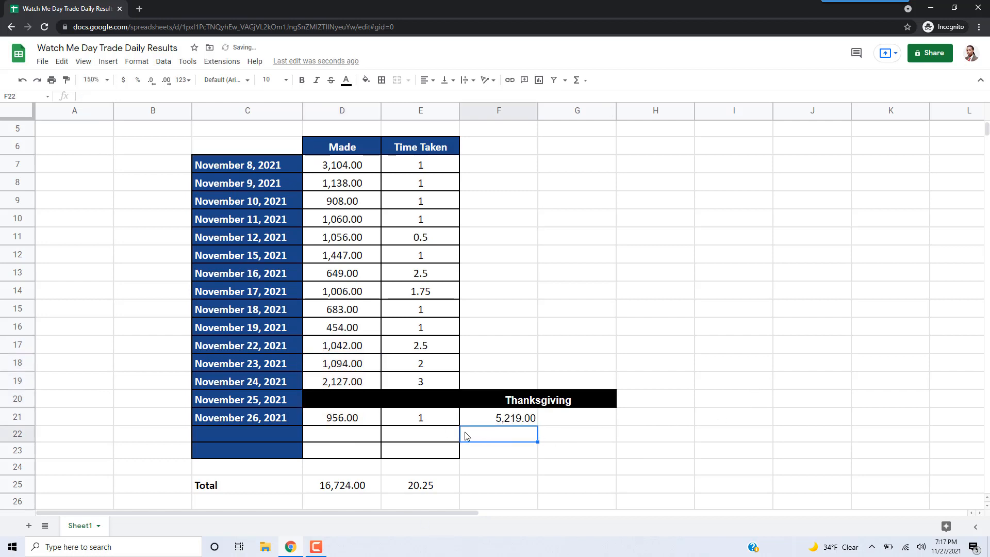
mouse_move(709, 268)
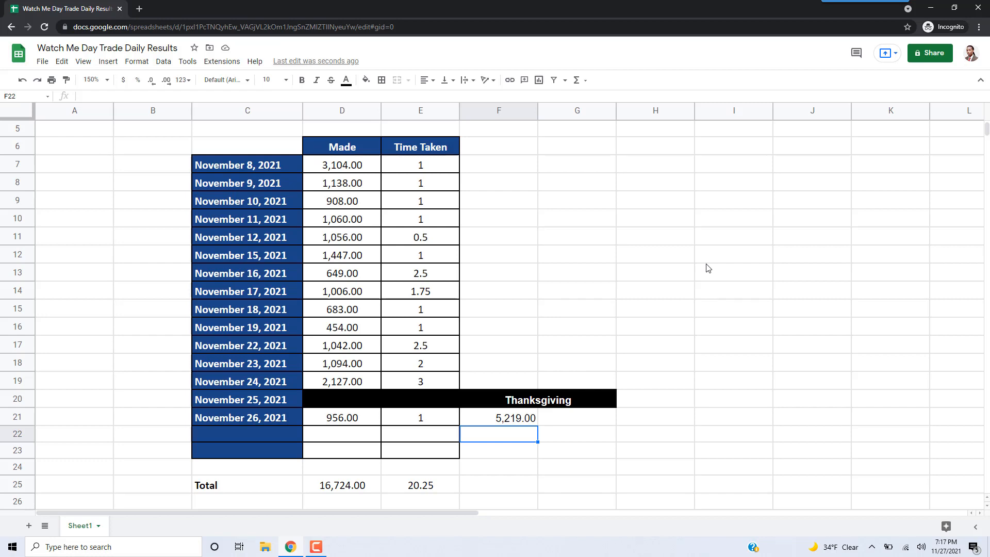
mouse_move(345, 403)
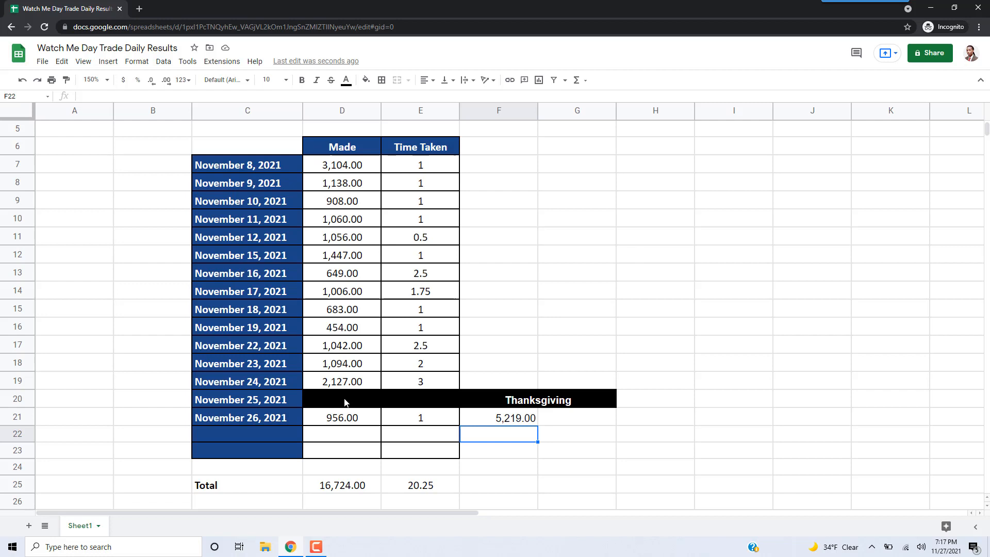
click(733, 345)
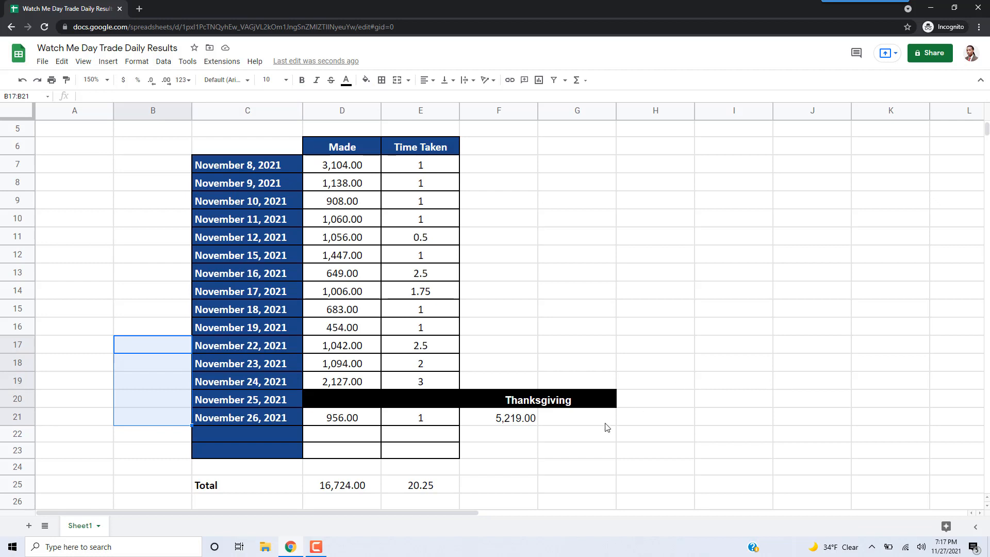
mouse_move(489, 420)
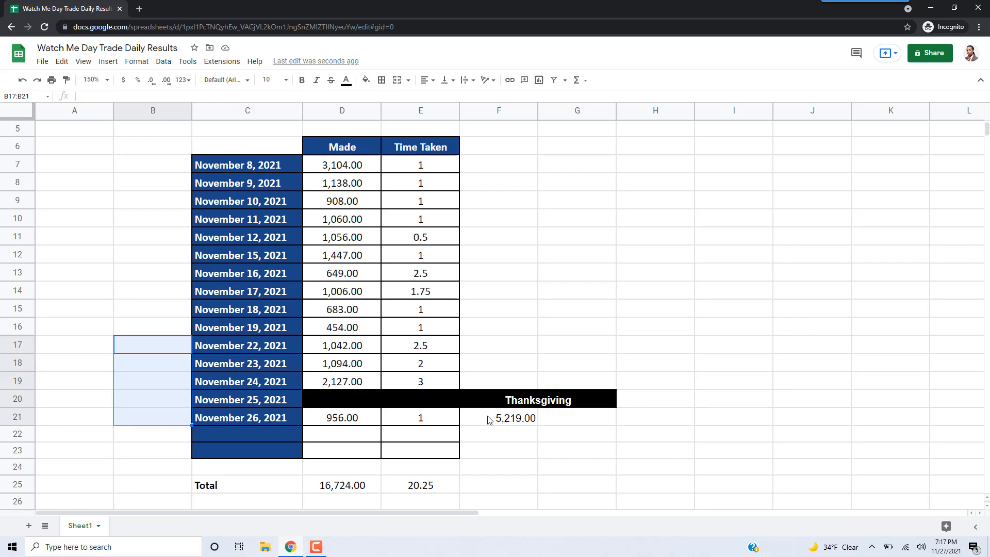
click(812, 327)
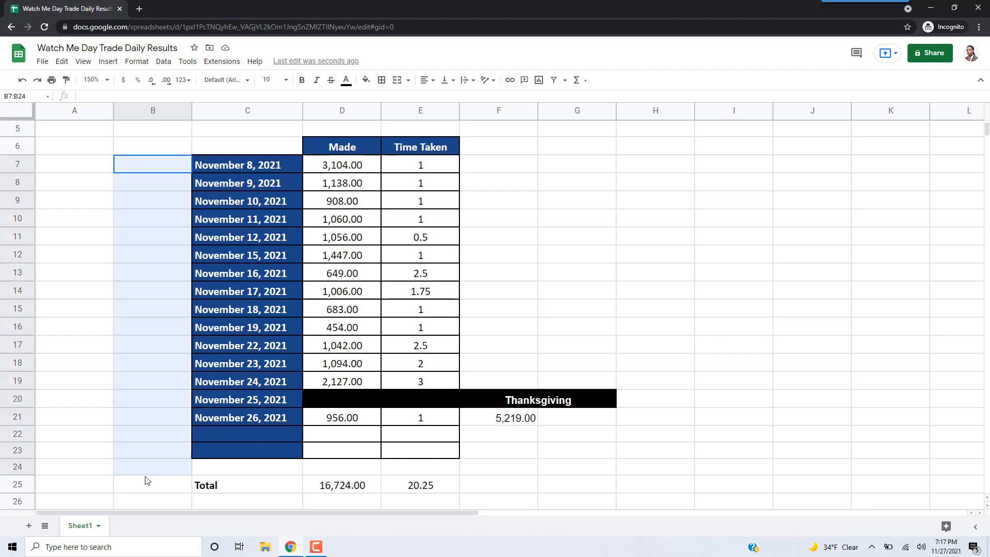
click(151, 484)
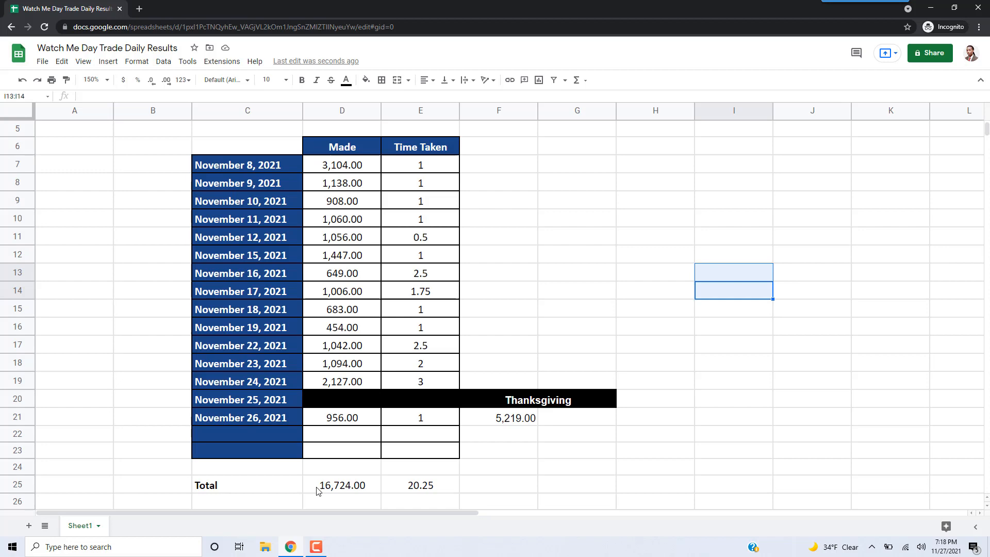
scroll(down, 3)
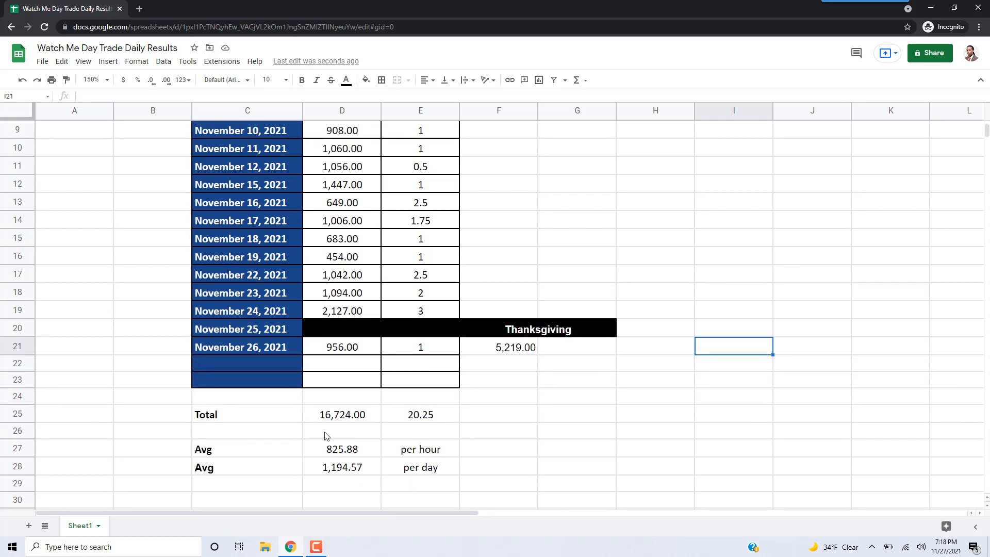
mouse_move(443, 421)
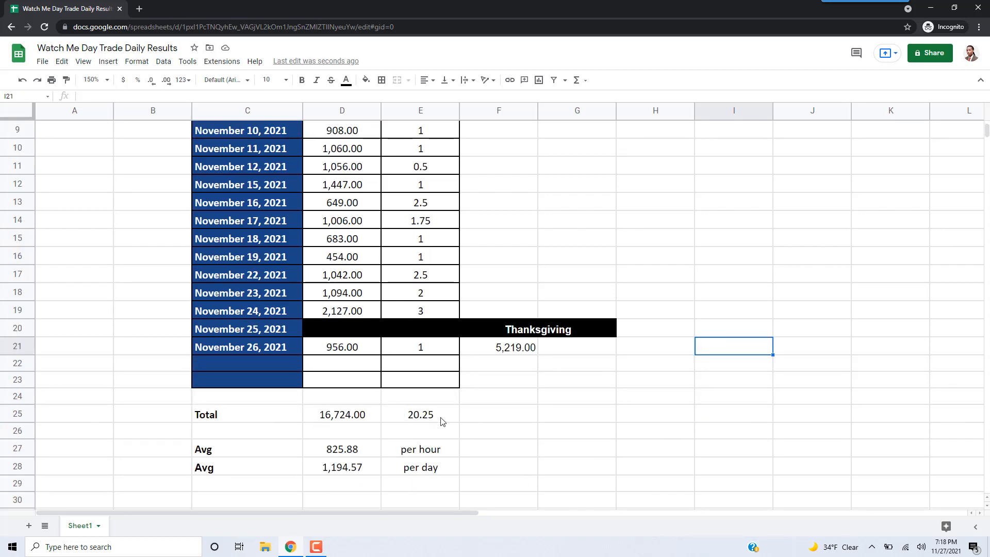
scroll(up, 3)
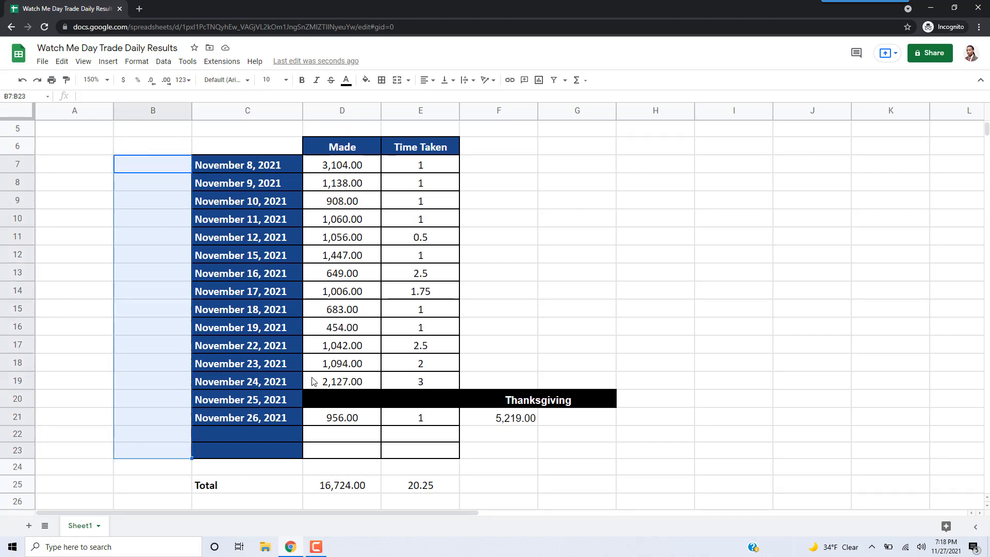
click(654, 291)
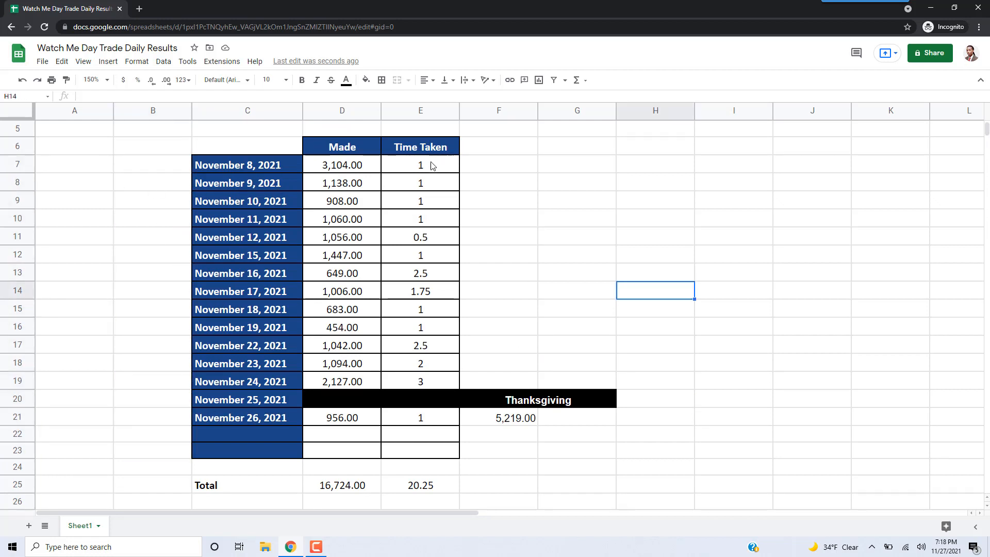
mouse_move(682, 276)
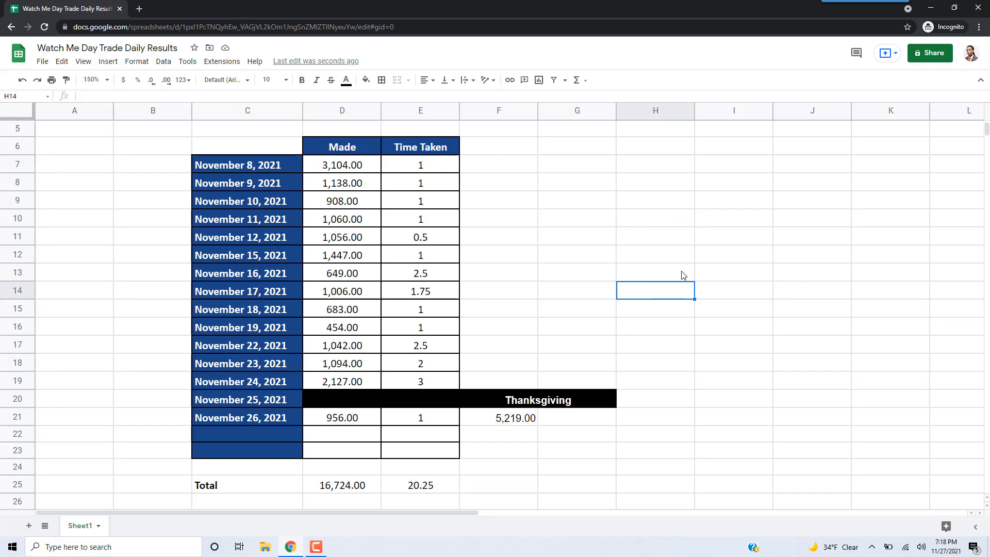
scroll(down, 3)
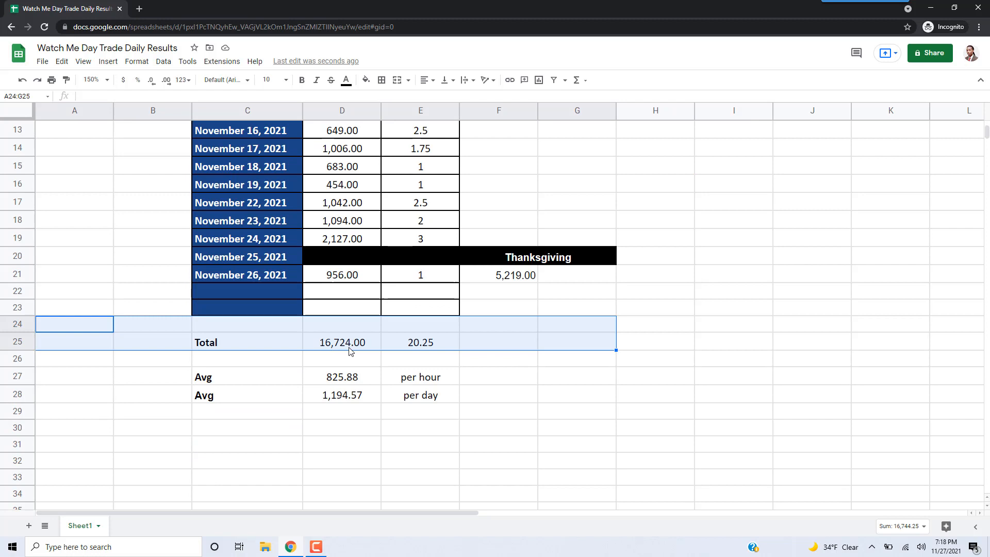
click(734, 255)
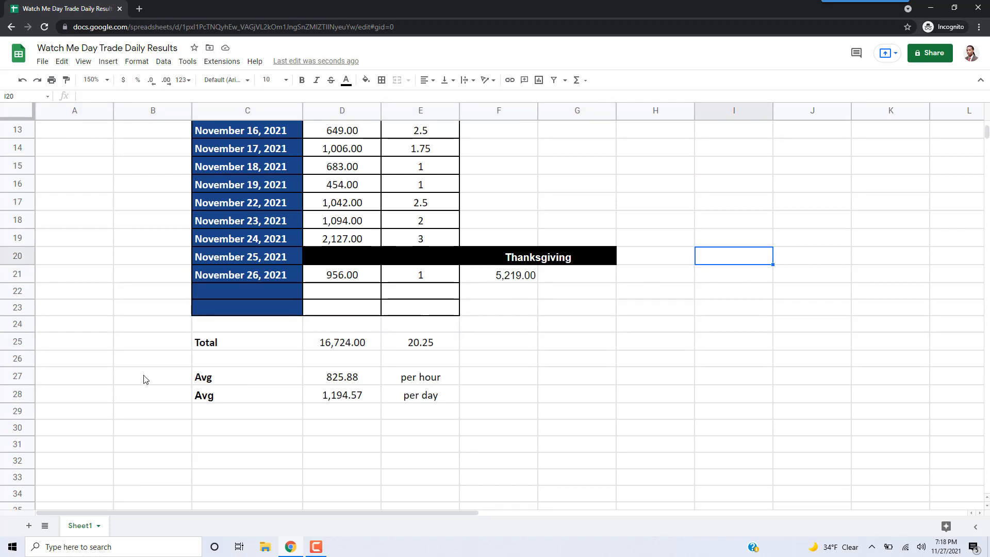
click(152, 341)
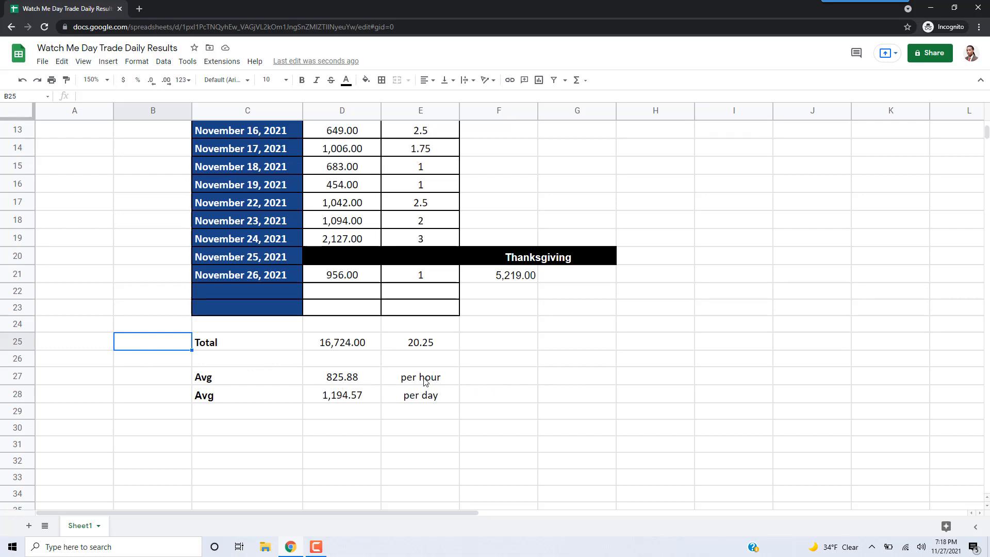
click(575, 376)
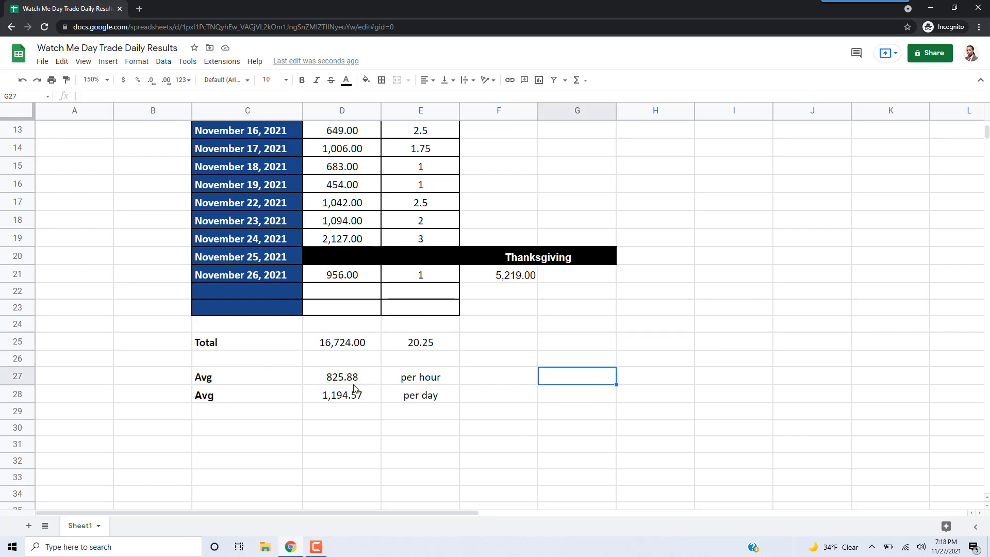
scroll(up, 3)
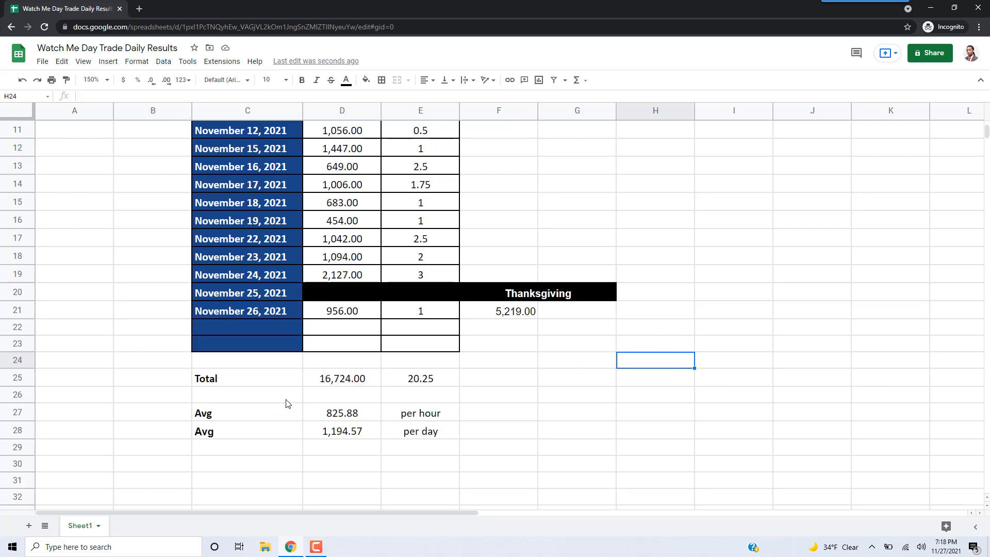
click(341, 379)
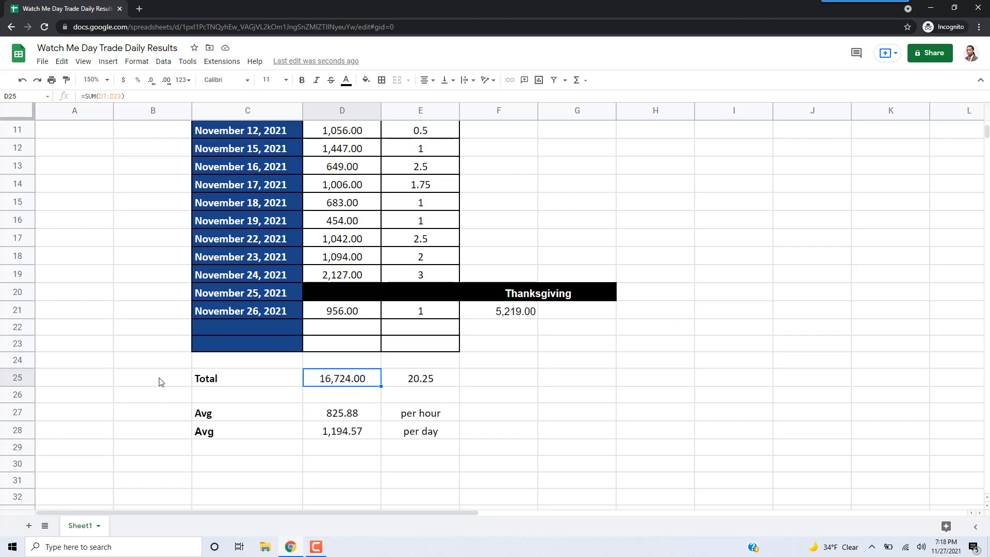
scroll(up, 3)
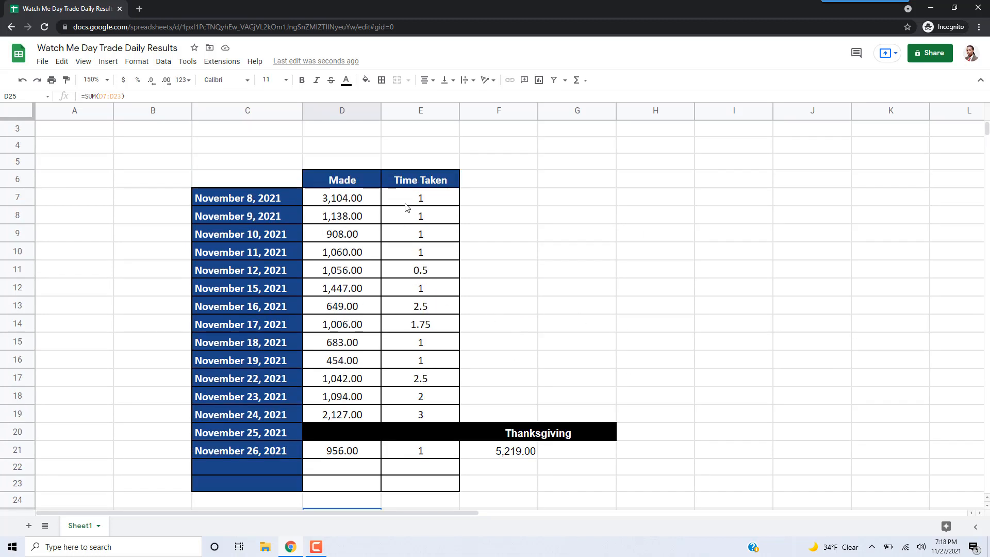
click(655, 305)
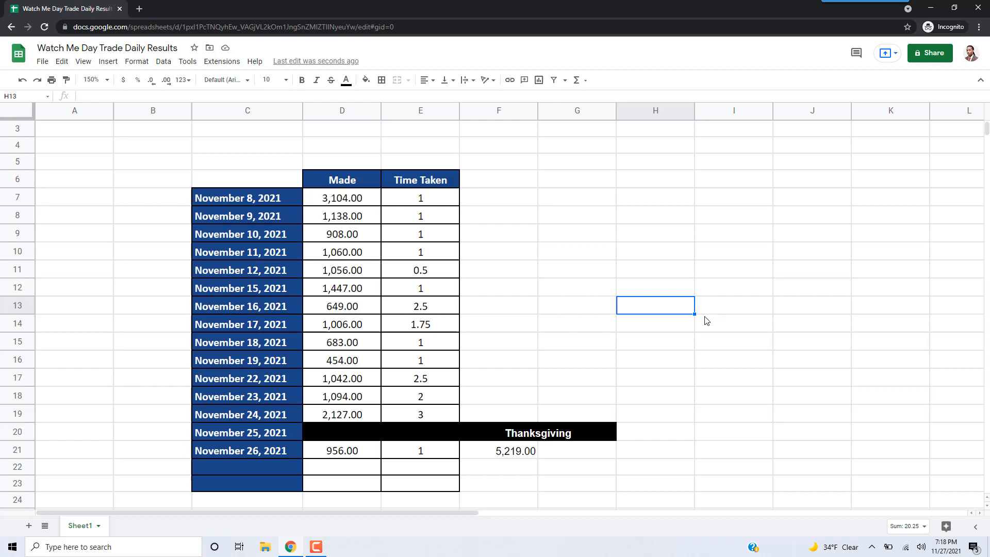
click(420, 378)
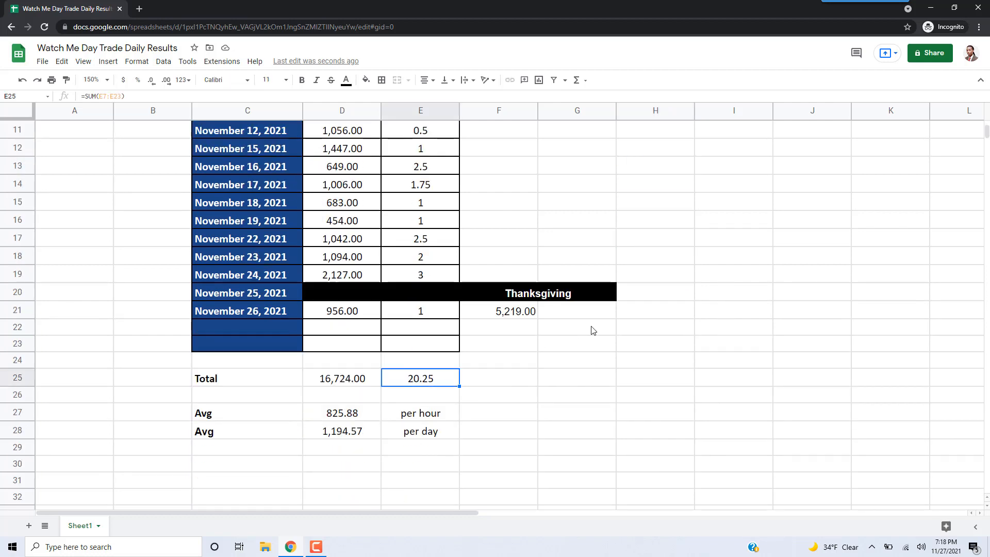
scroll(up, 3)
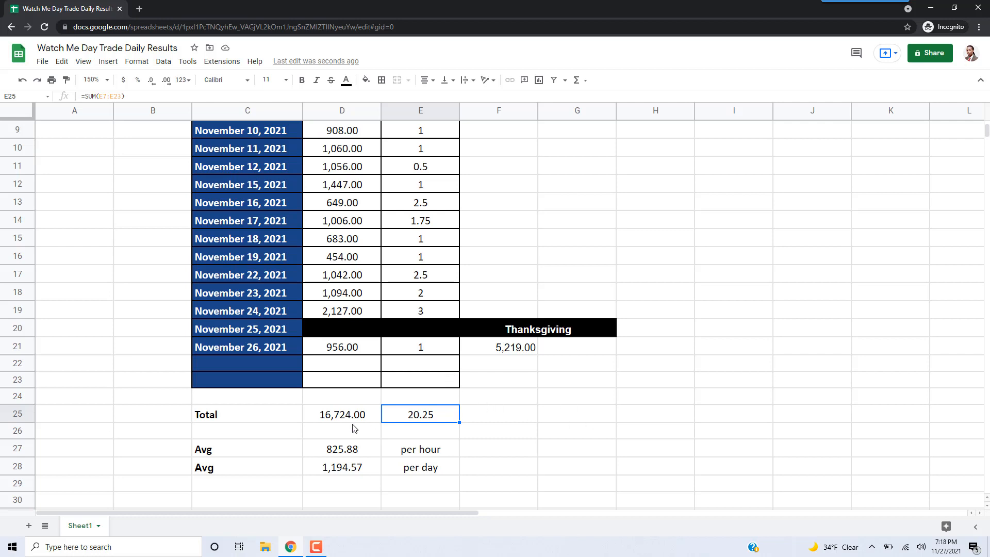
click(342, 414)
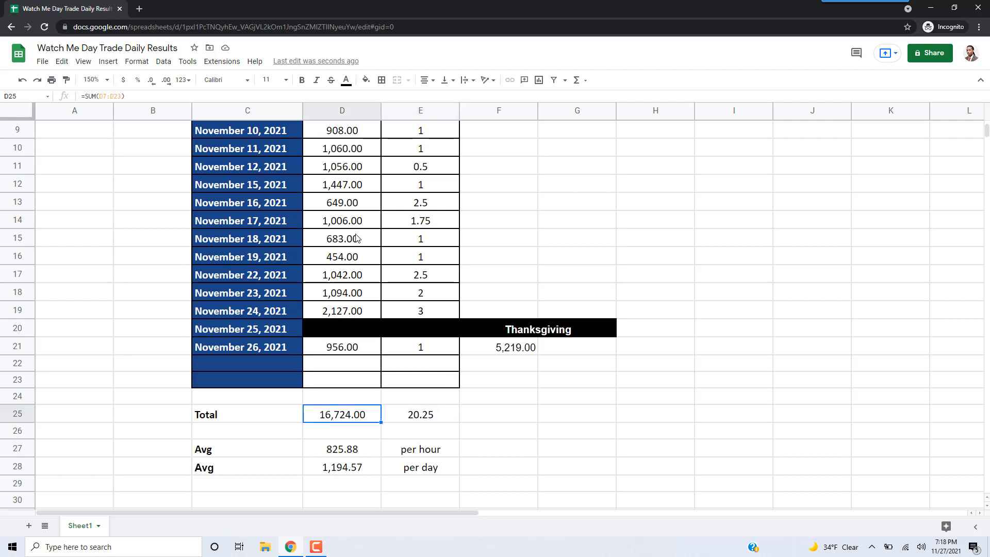
mouse_move(406, 423)
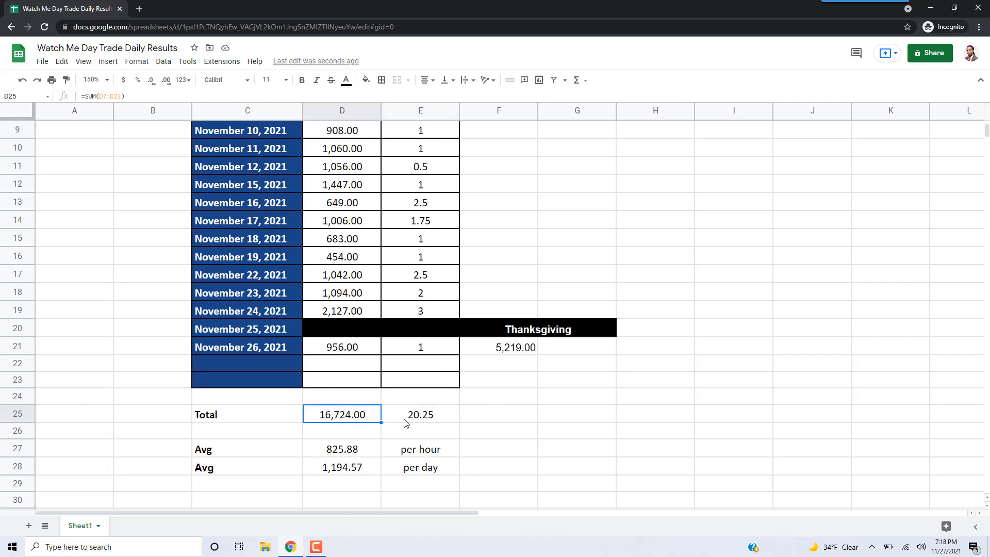
click(576, 396)
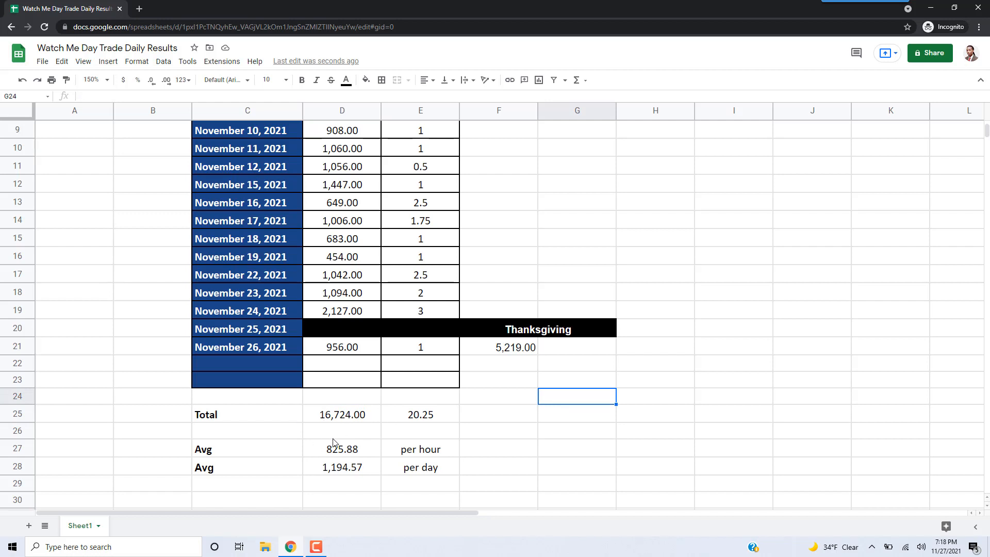
click(342, 415)
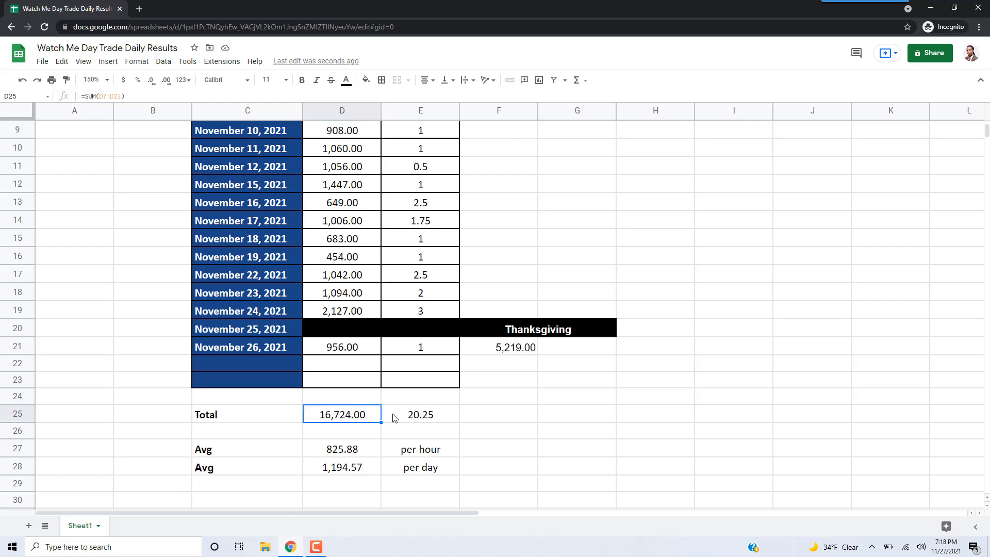
click(420, 415)
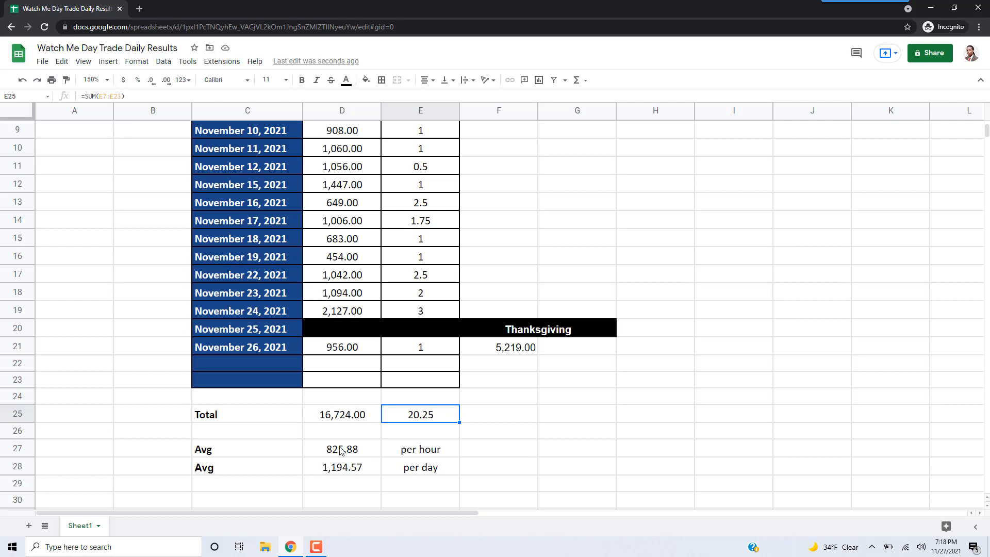
click(576, 430)
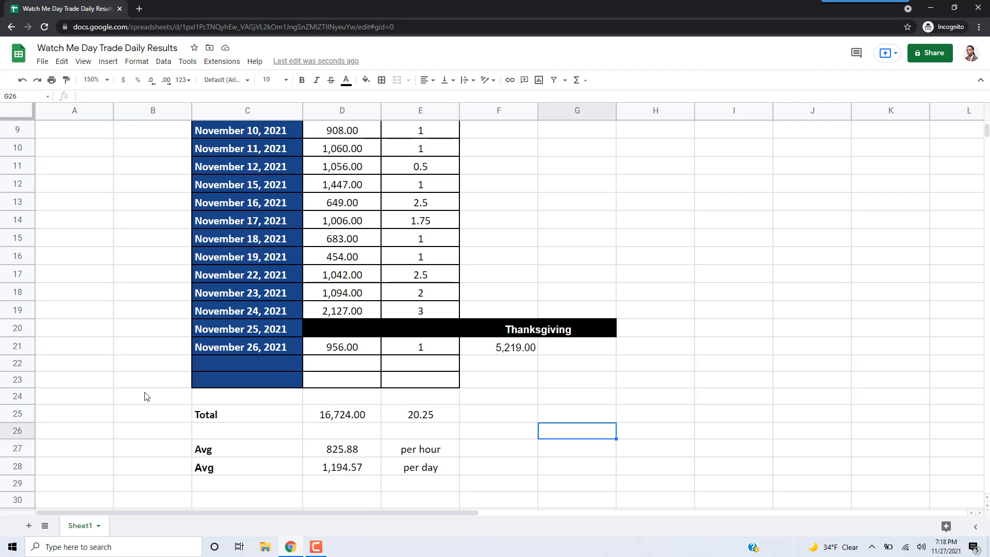
mouse_move(106, 387)
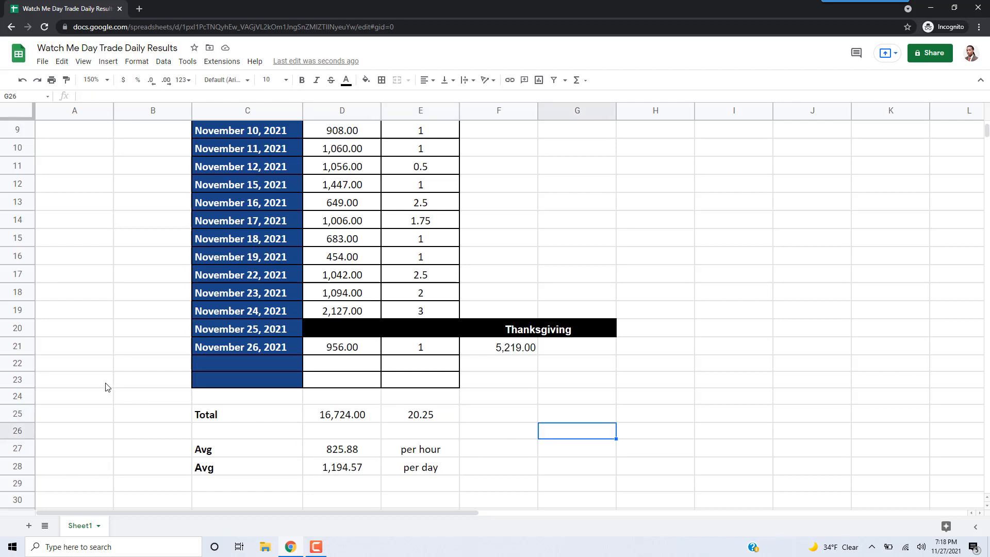
mouse_move(151, 387)
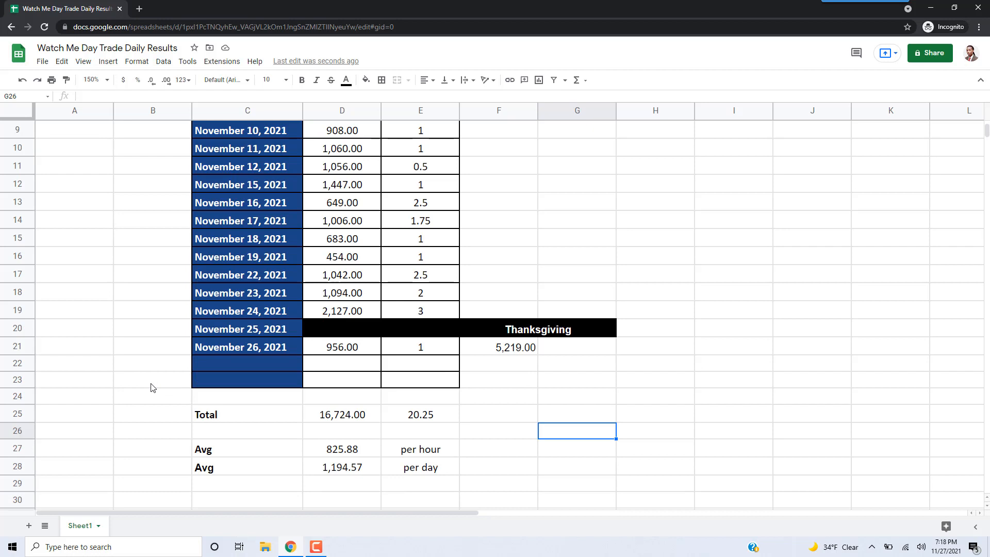
mouse_move(721, 381)
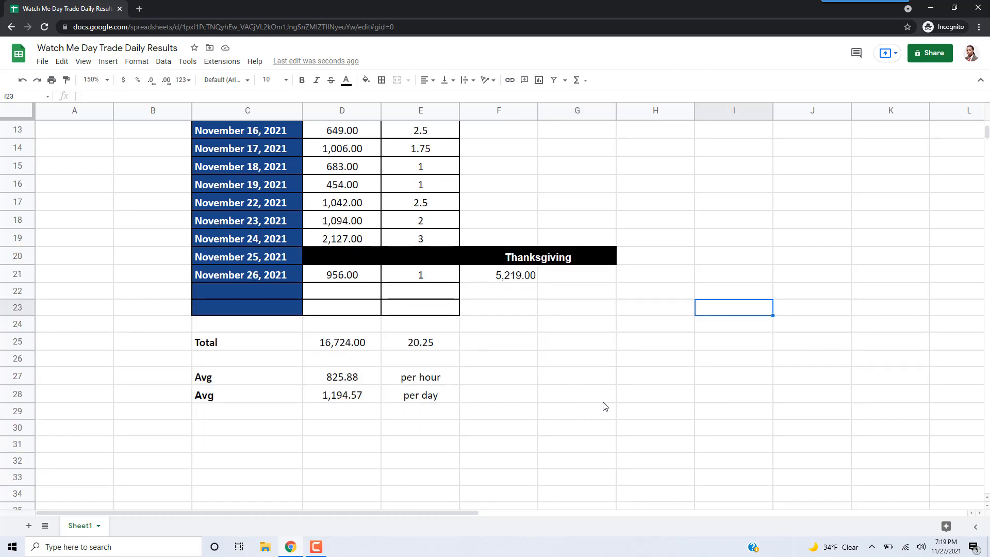
mouse_move(163, 399)
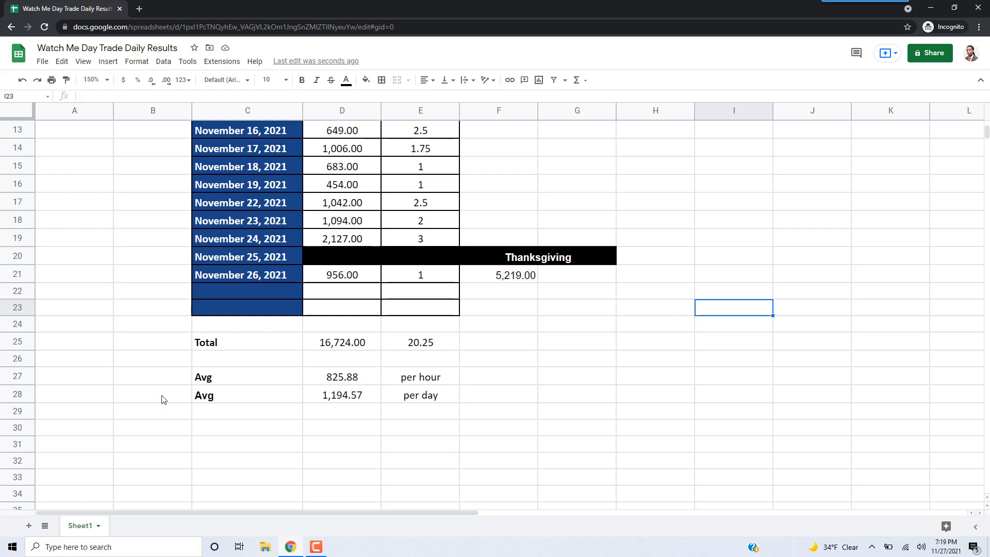
click(577, 394)
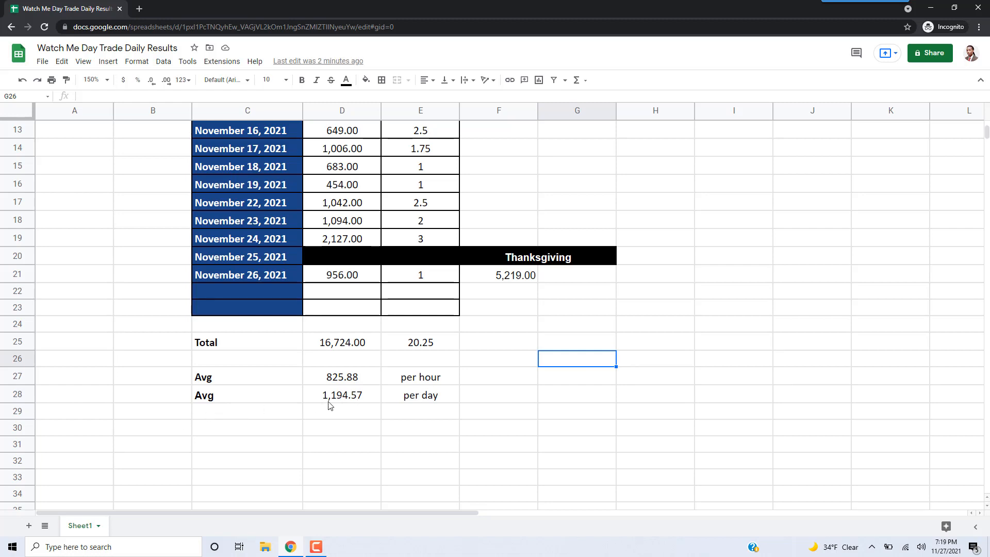
mouse_move(522, 404)
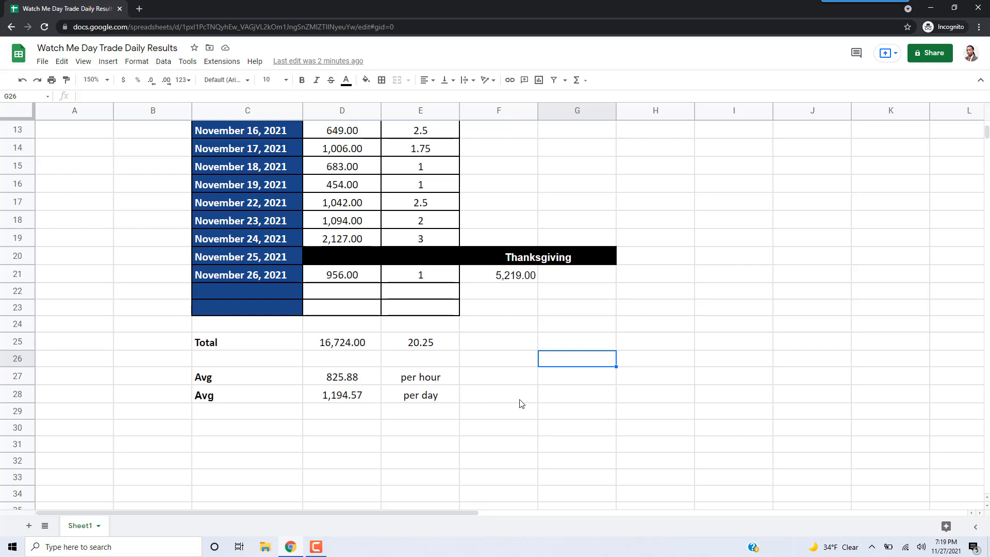
mouse_move(540, 405)
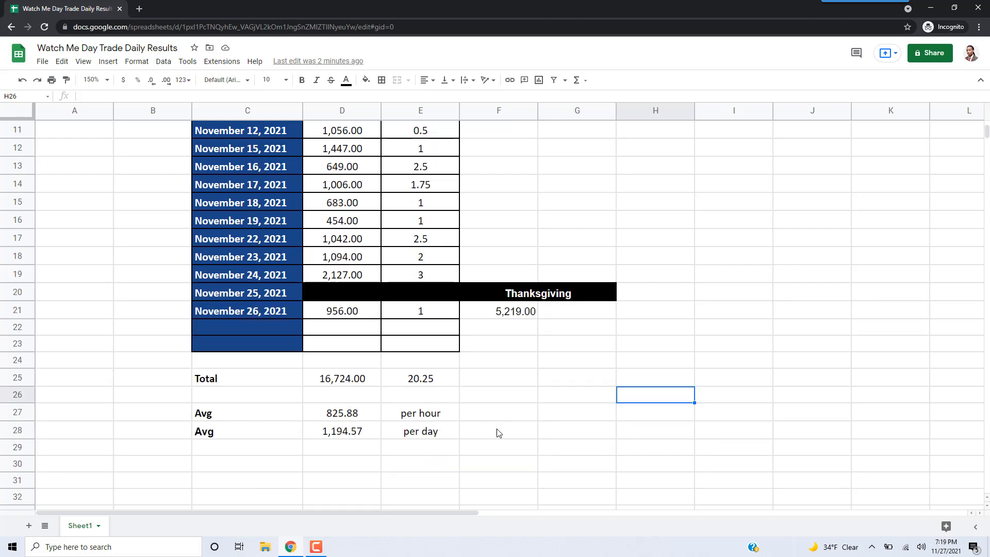
mouse_move(347, 434)
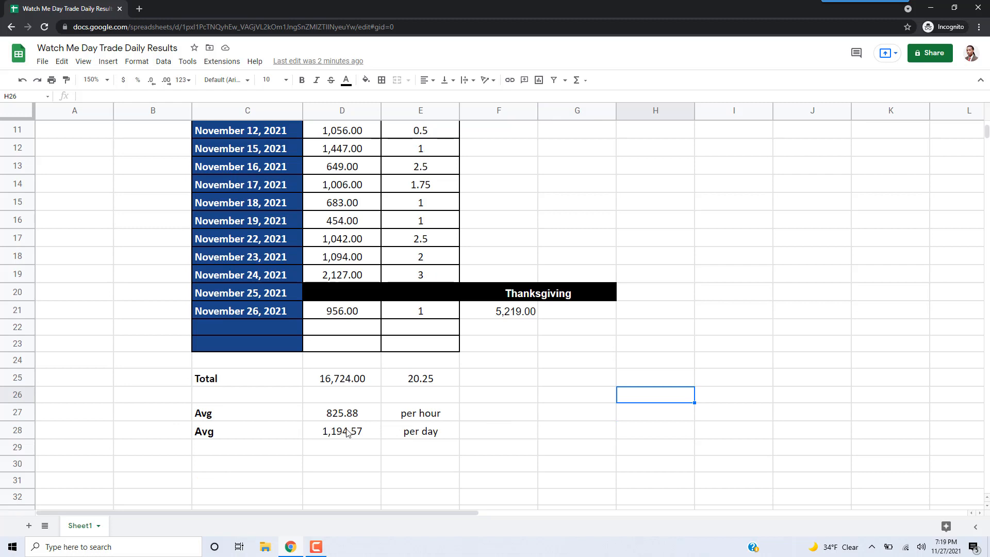
click(498, 412)
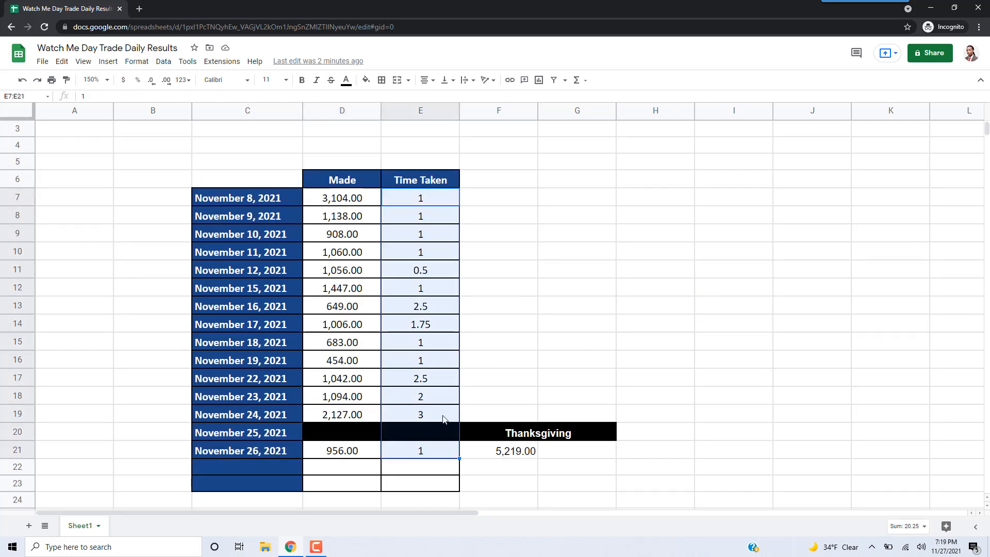
click(419, 415)
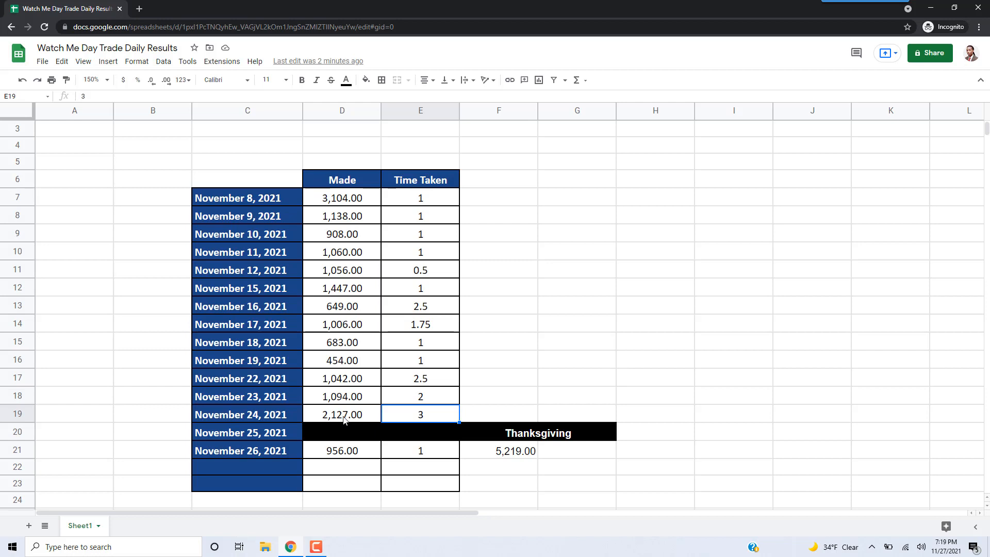
click(420, 378)
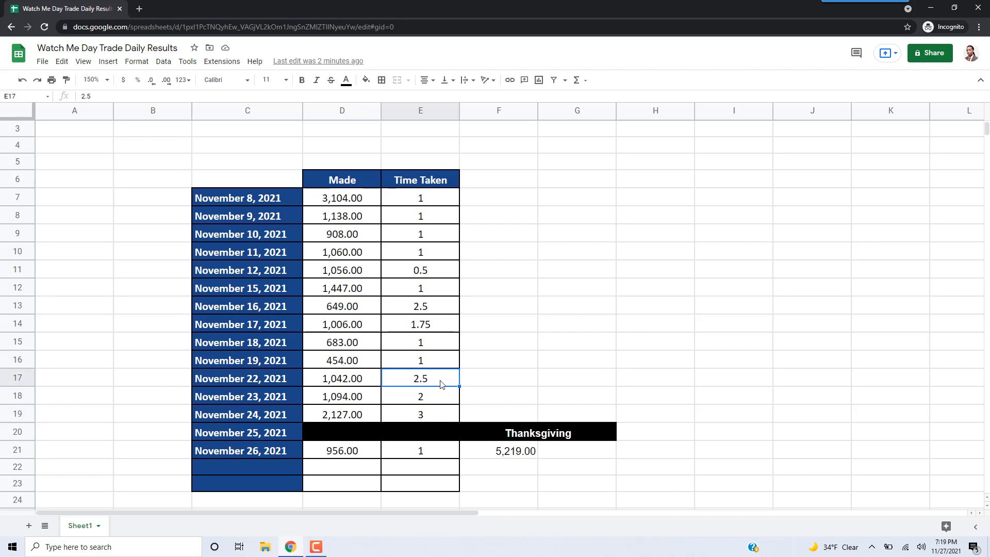
mouse_move(342, 383)
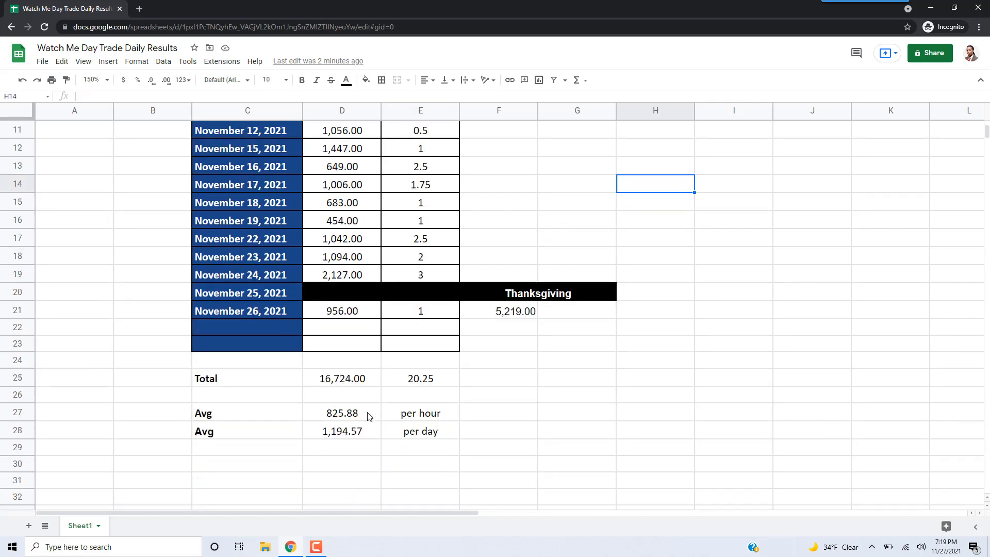
mouse_move(406, 426)
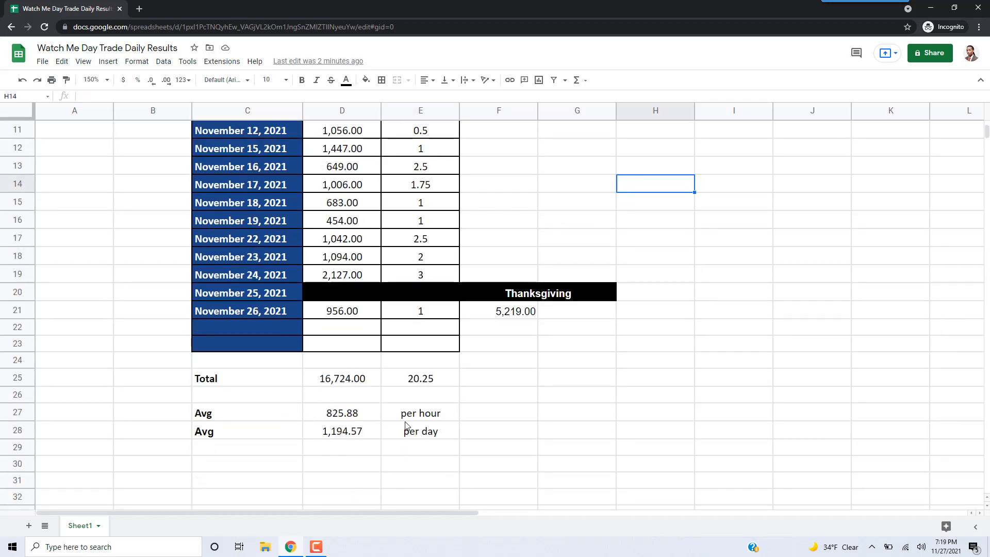
click(498, 394)
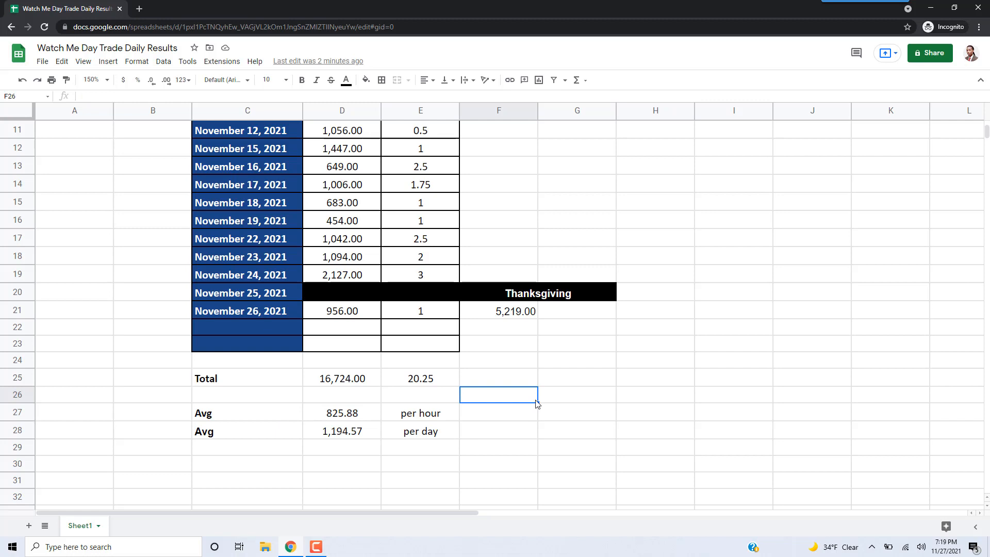
mouse_move(563, 439)
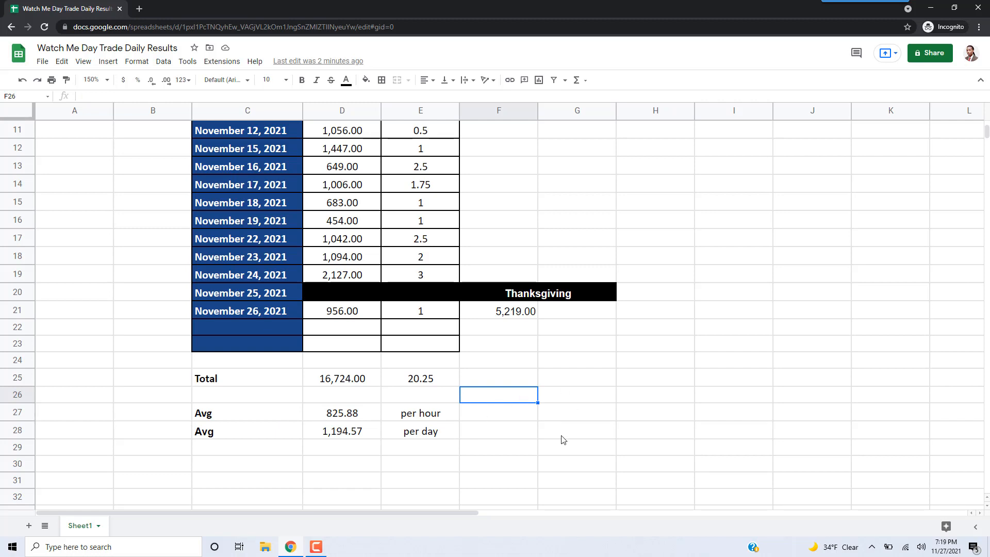
click(577, 430)
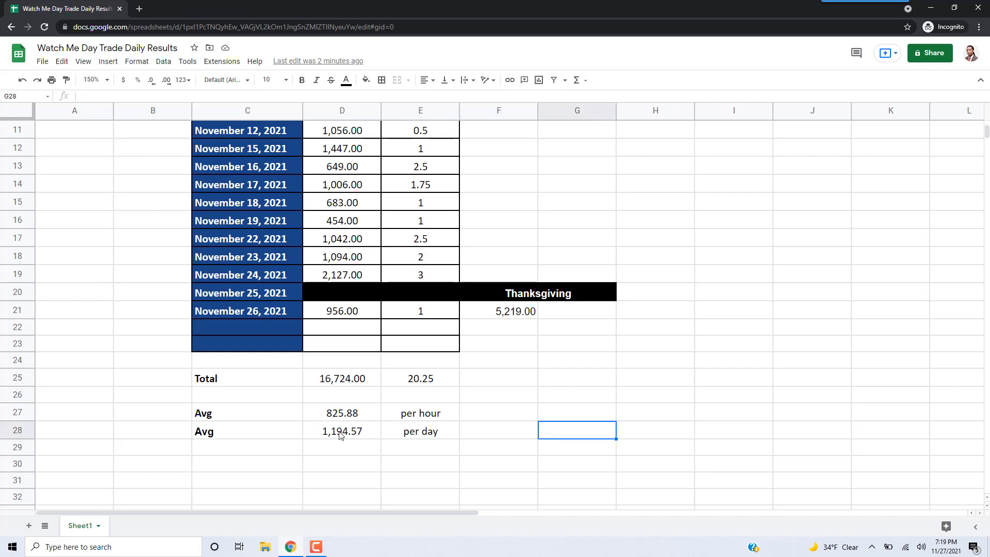
mouse_move(376, 435)
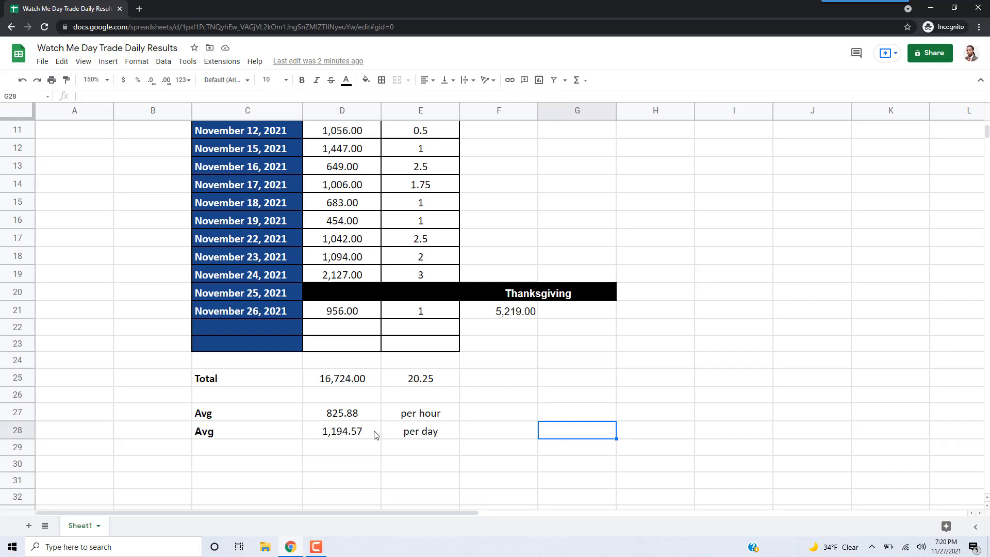
mouse_move(508, 408)
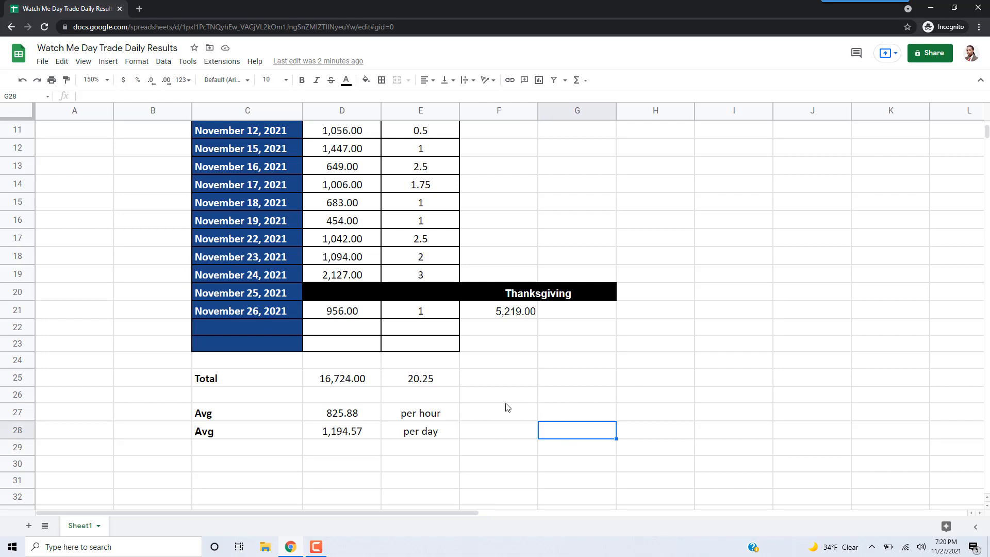
click(576, 394)
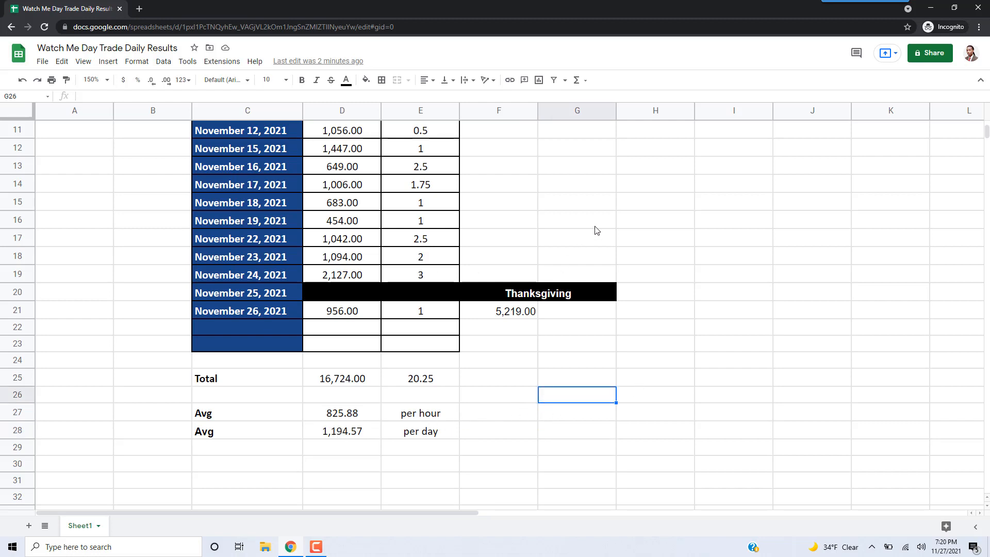
scroll(up, 3)
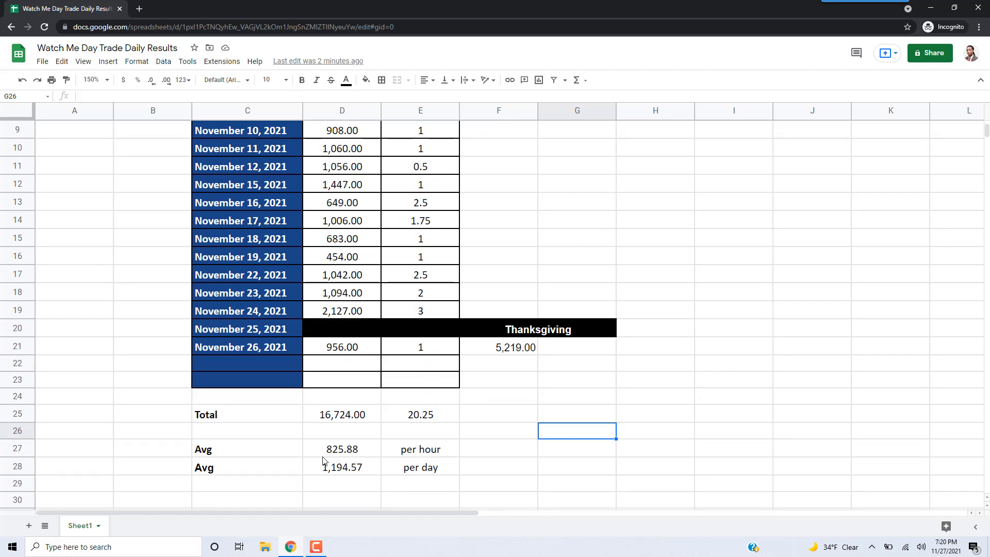
click(341, 467)
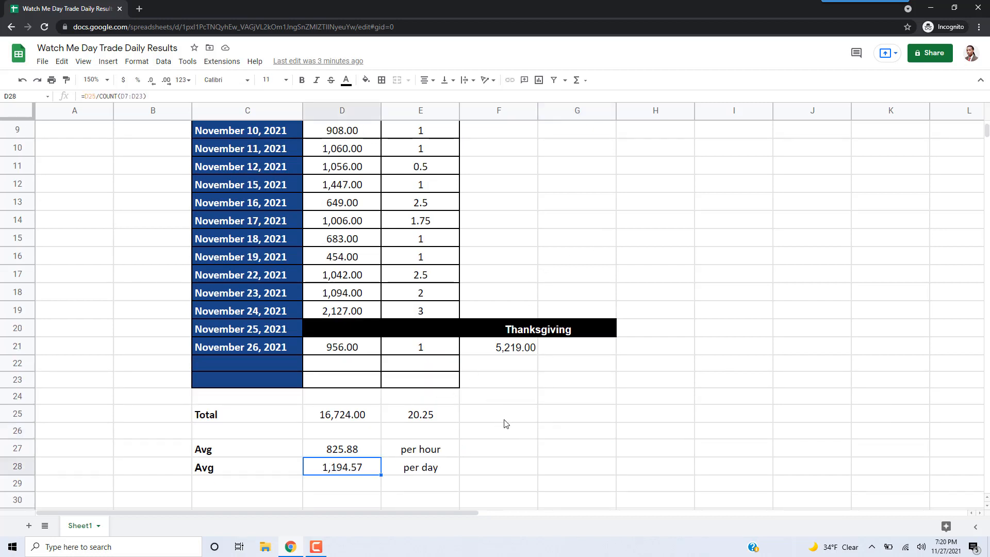
mouse_move(628, 425)
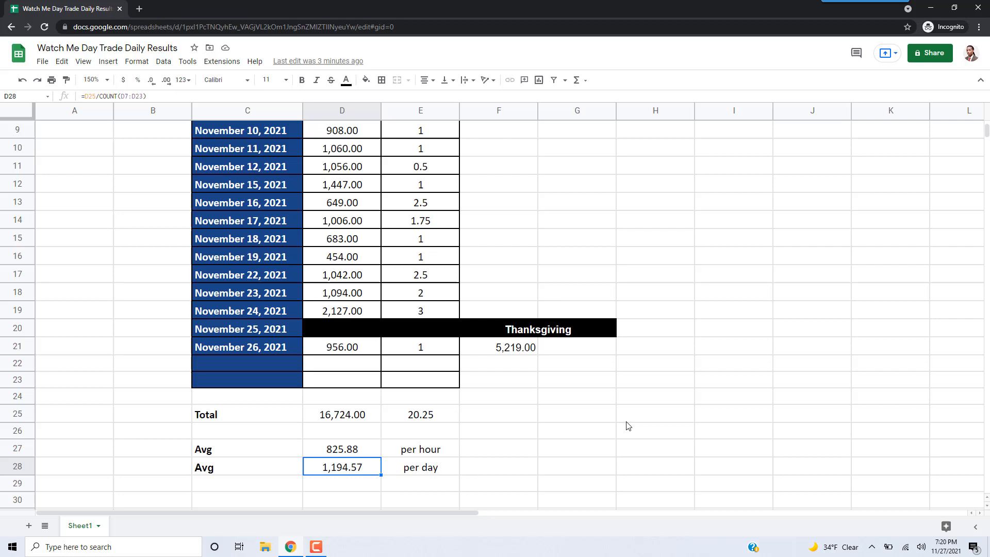